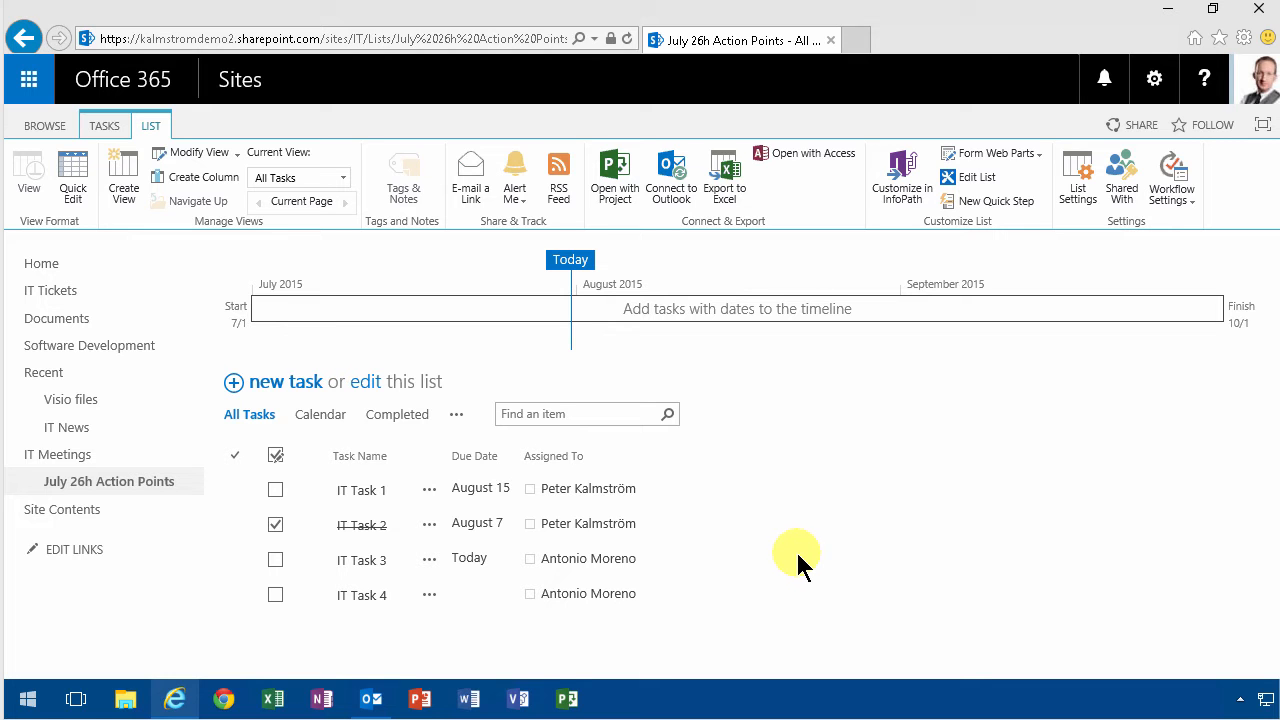
mouse_move(792, 578)
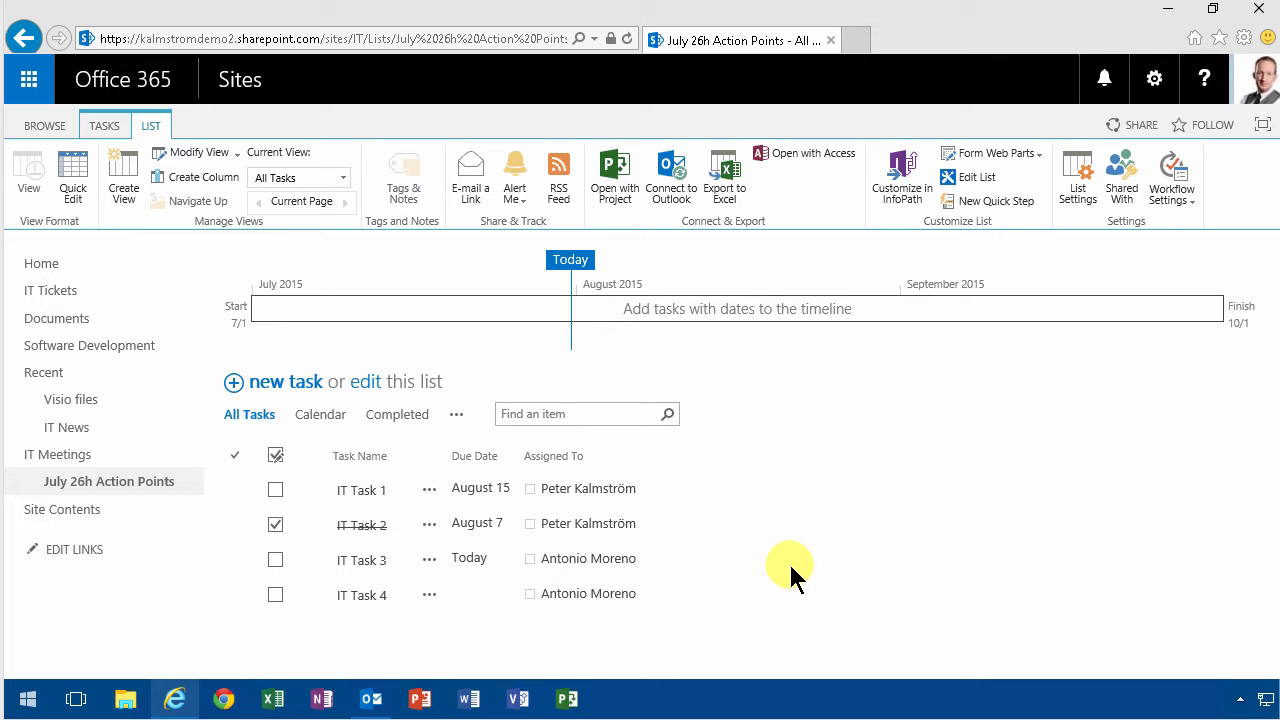
mouse_move(790, 556)
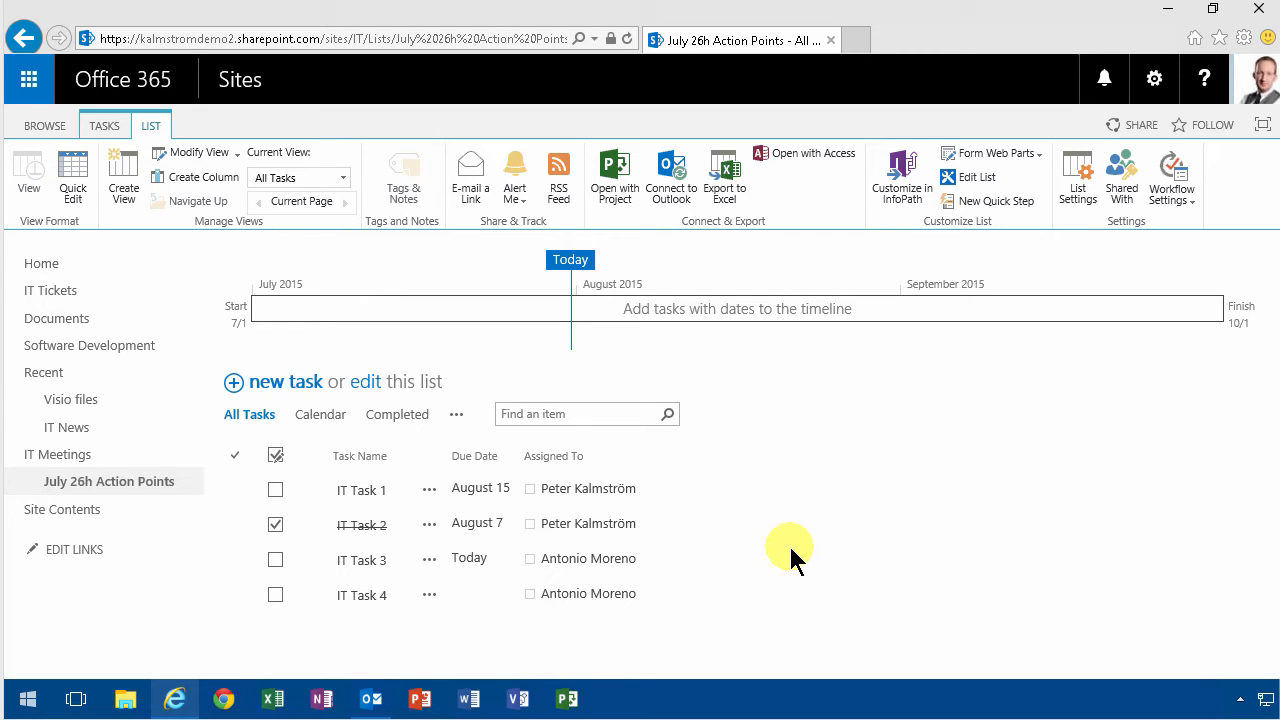
mouse_move(672, 176)
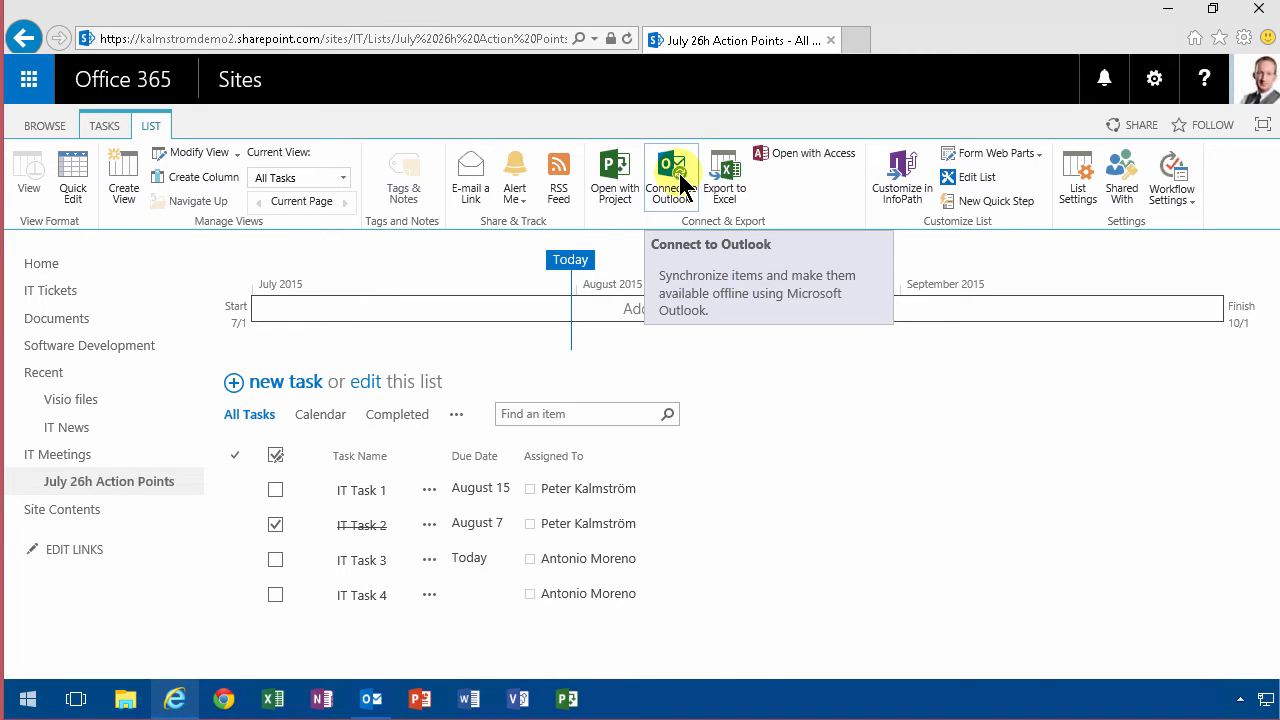
mouse_move(588, 244)
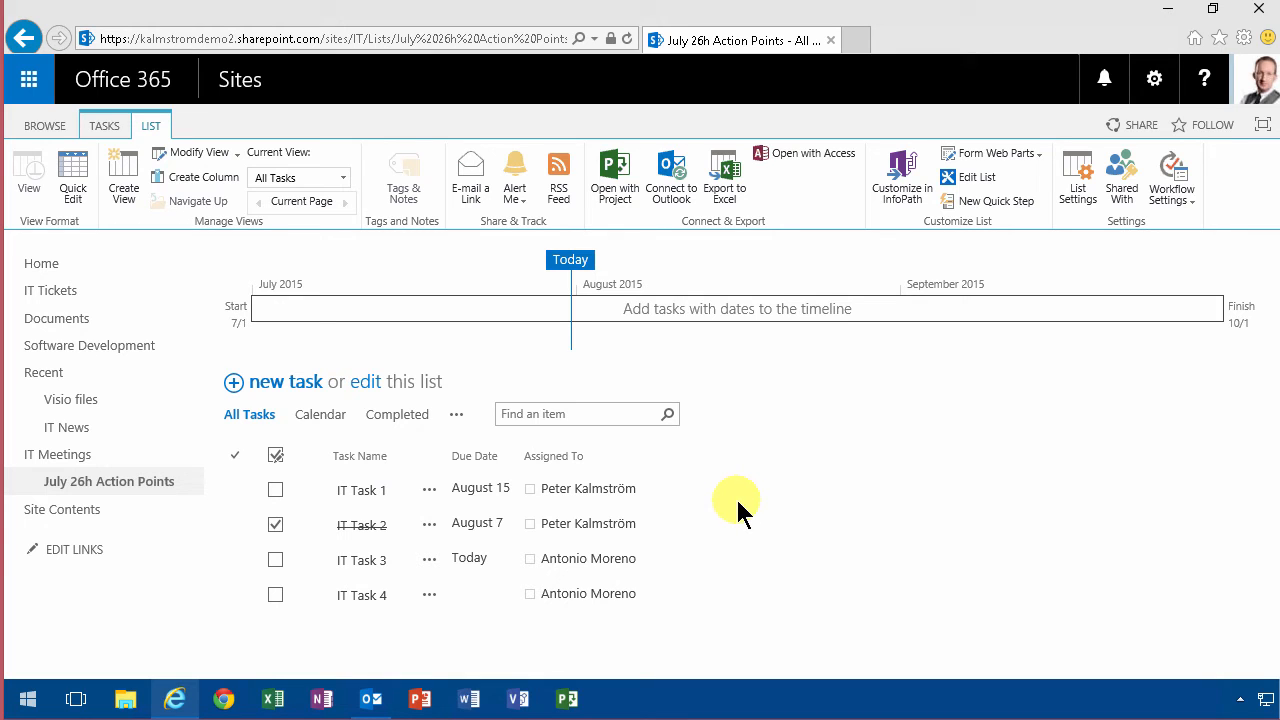
mouse_move(690, 324)
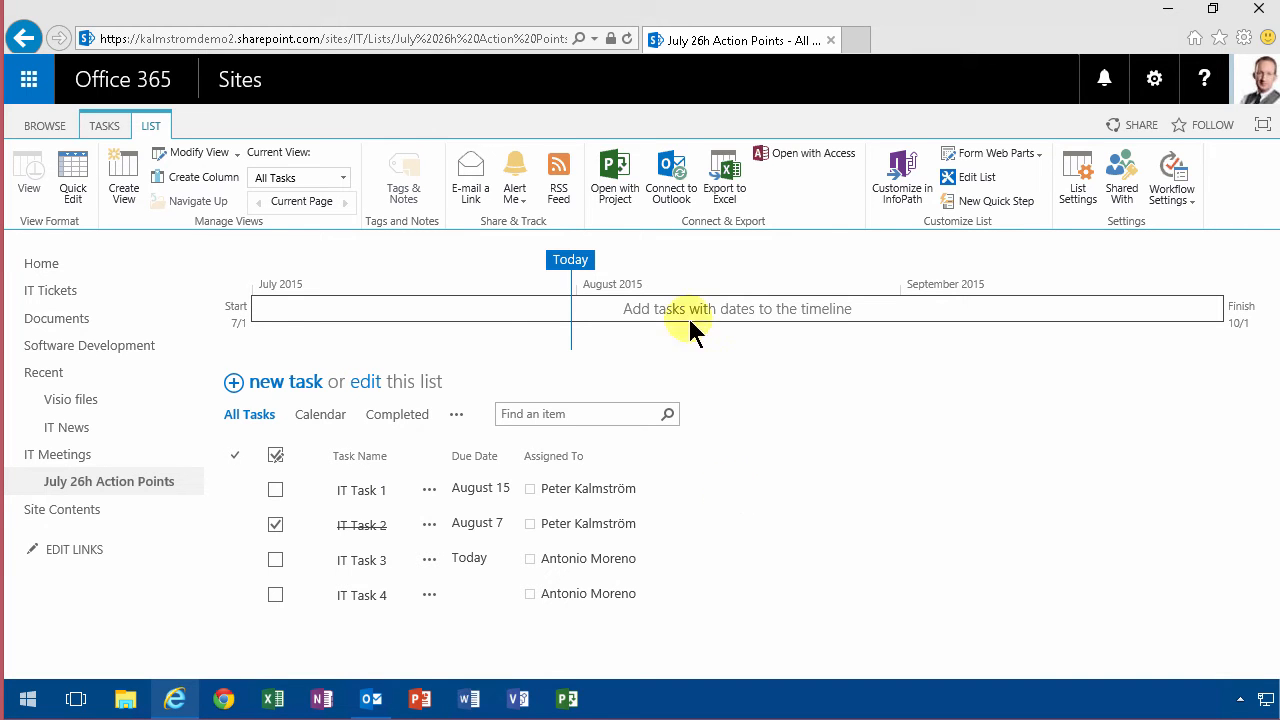
mouse_move(670, 176)
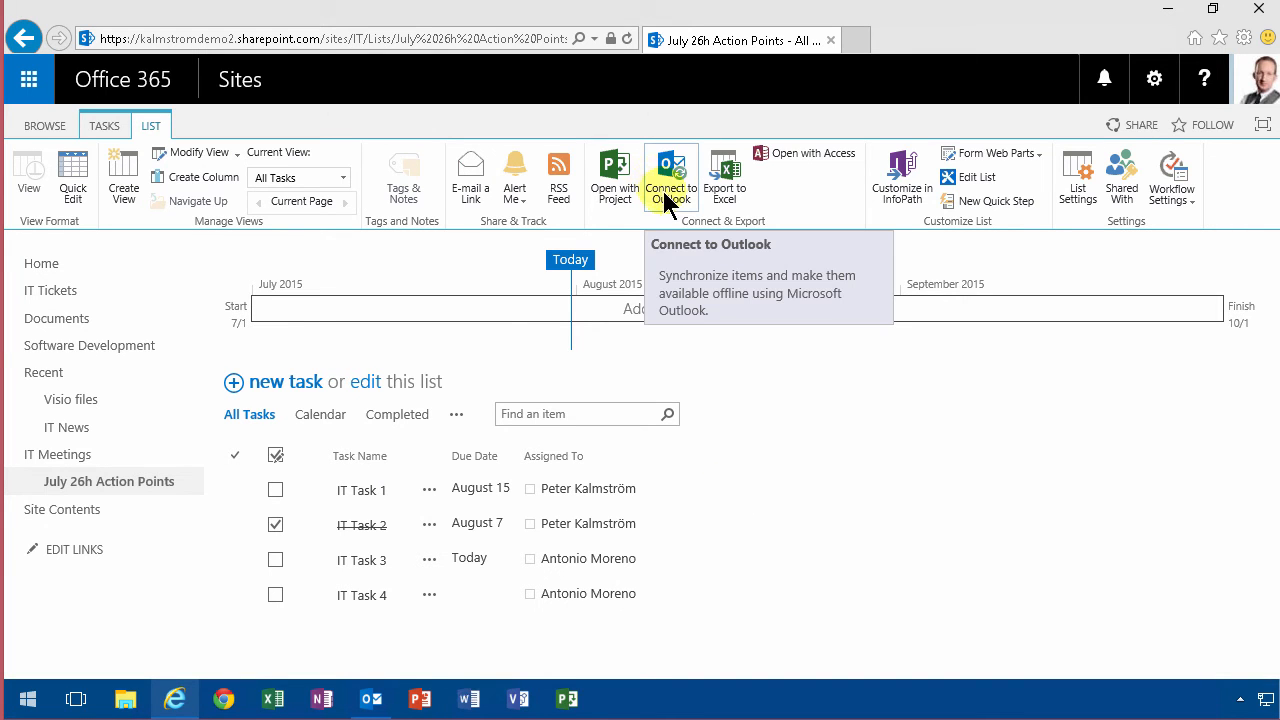
mouse_move(784, 504)
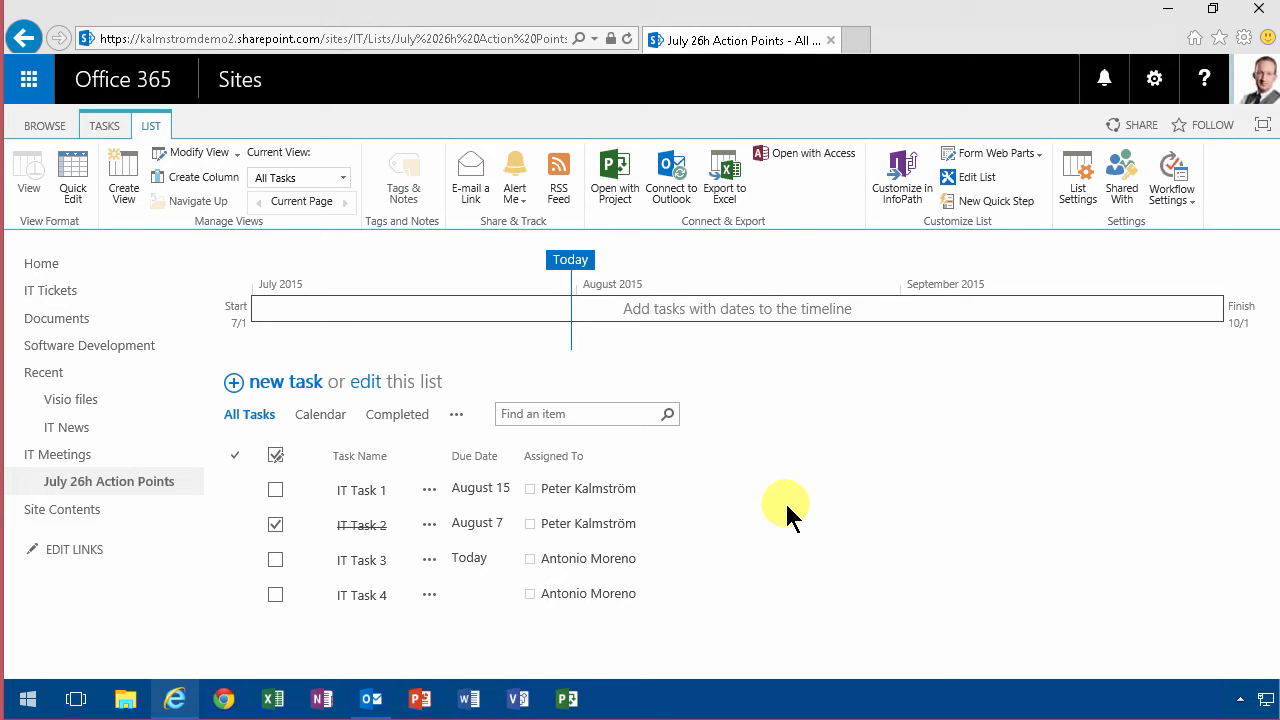
mouse_move(398, 384)
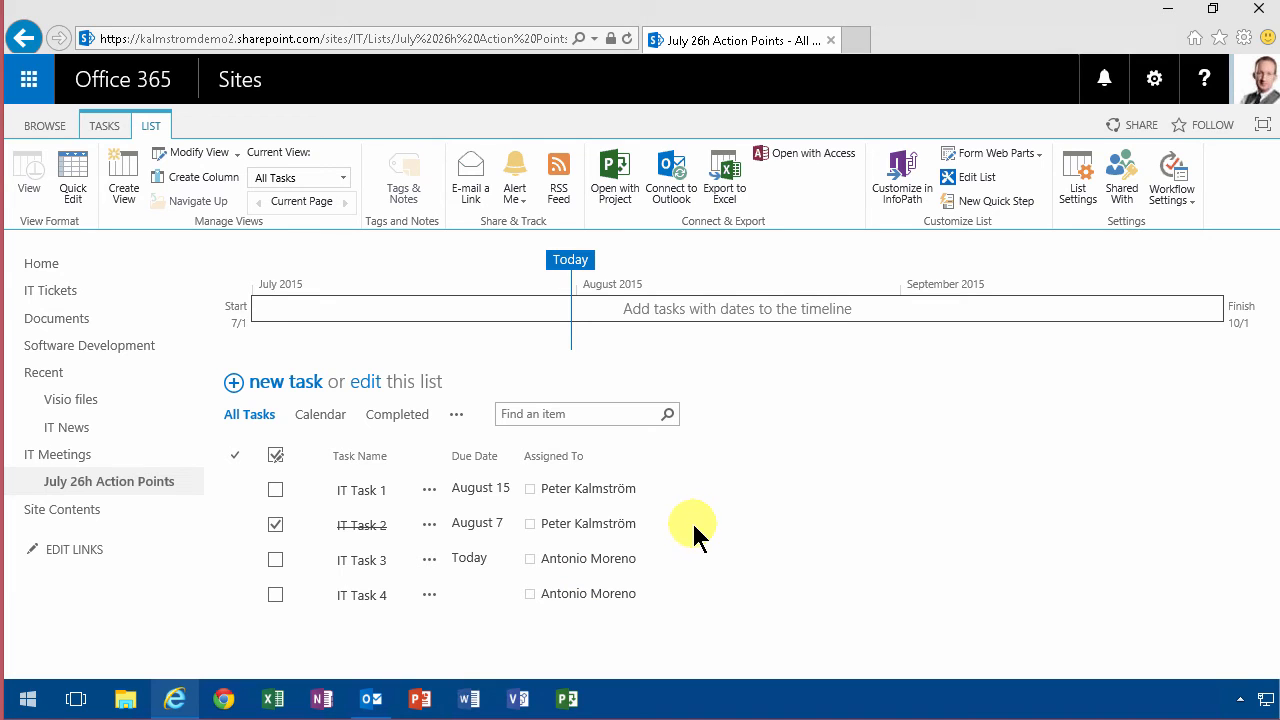
mouse_move(668, 380)
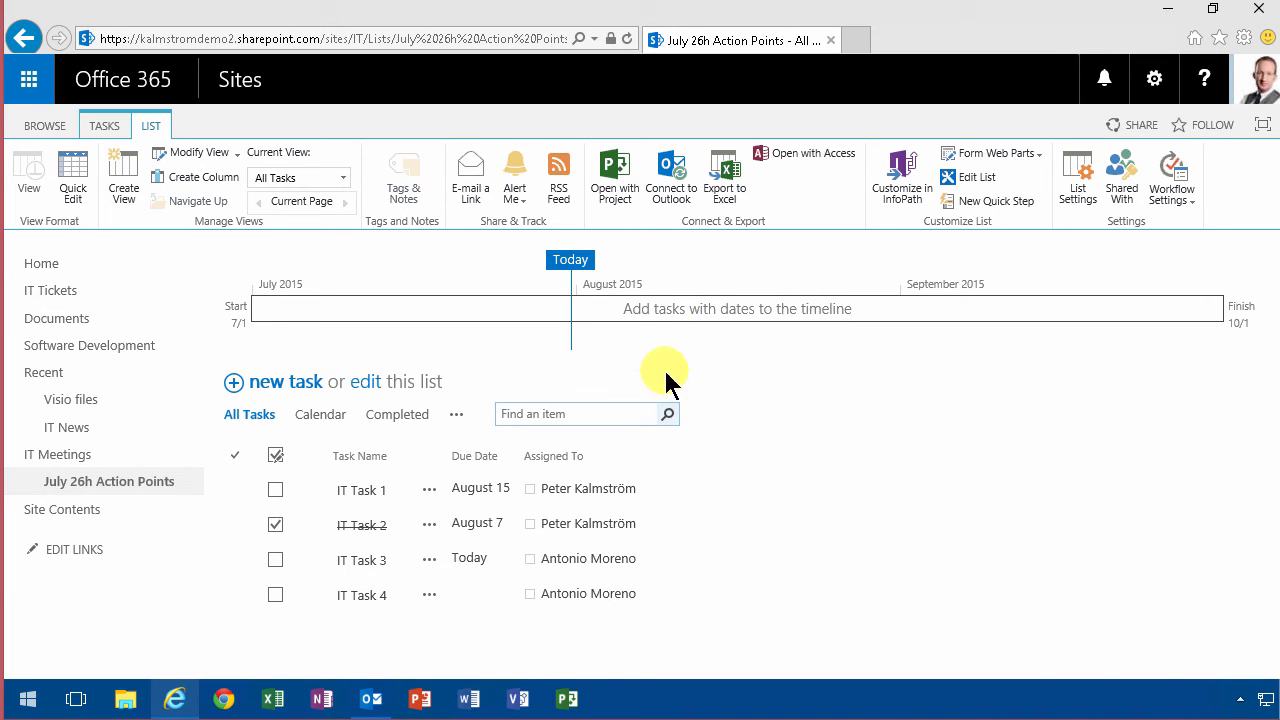
Connect the July 26h Action Points list to Outlook and approve the connection dialog.
click(672, 178)
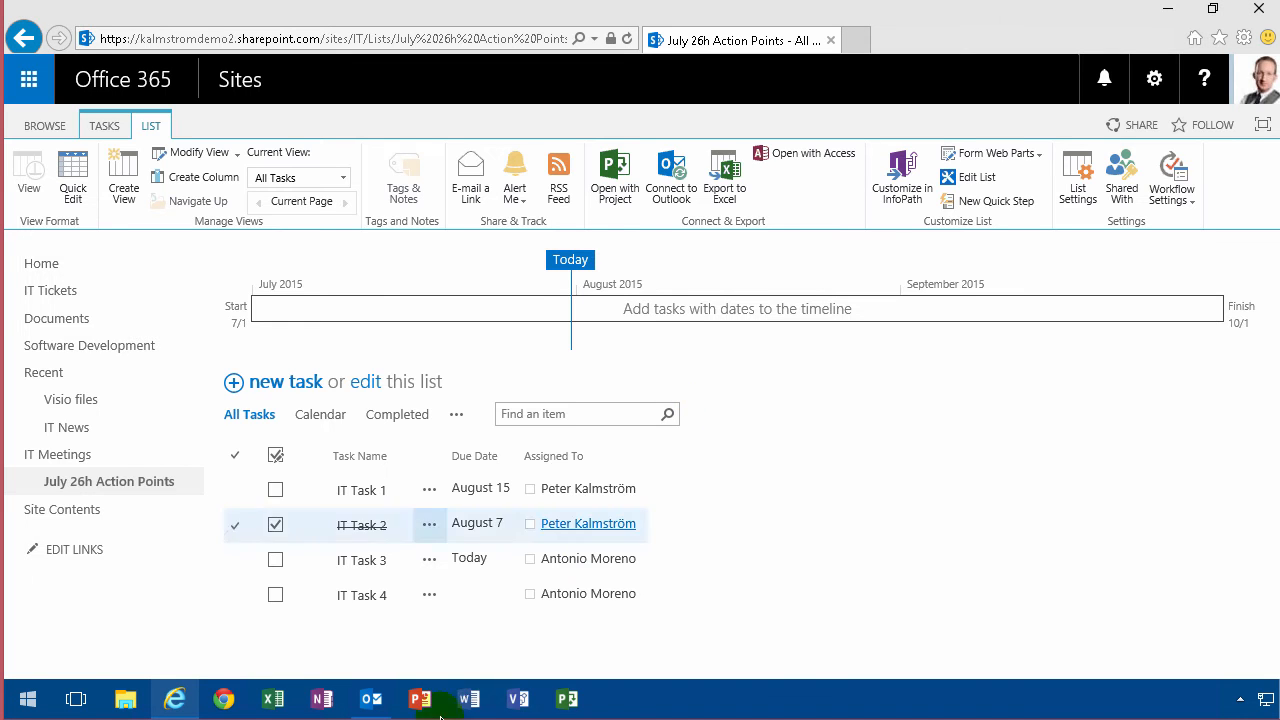
mouse_move(372, 698)
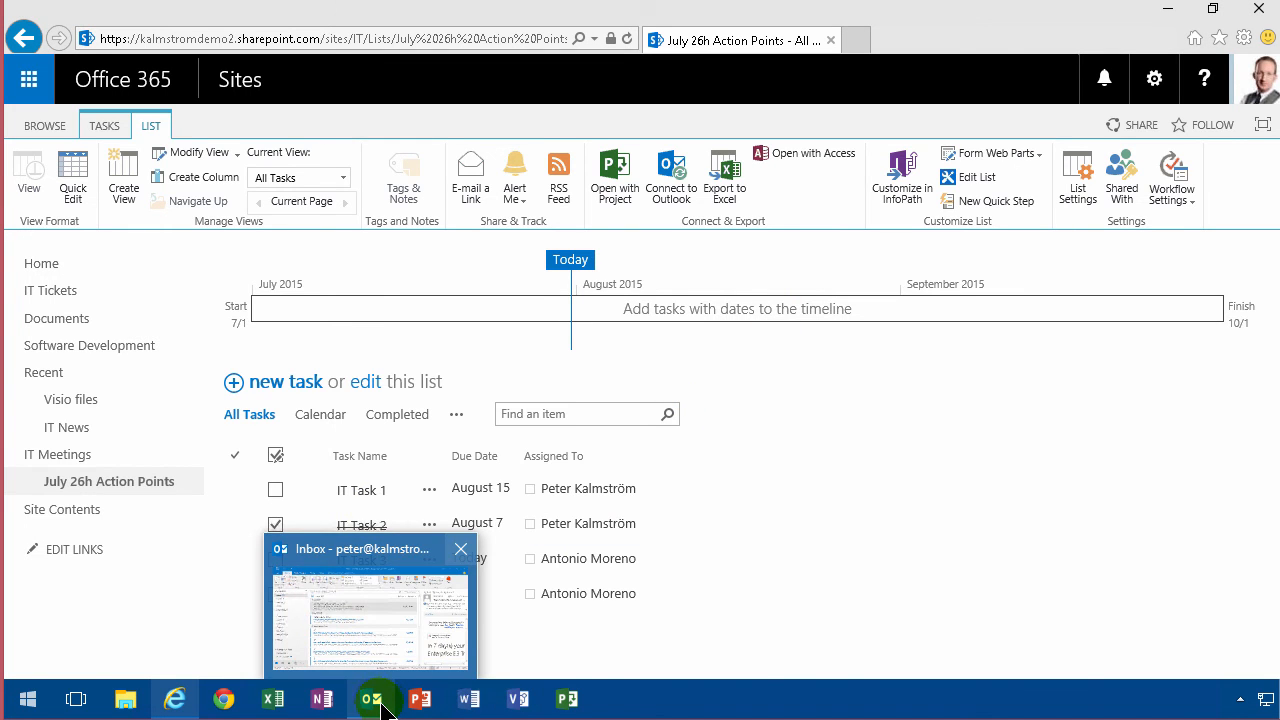
click(372, 698)
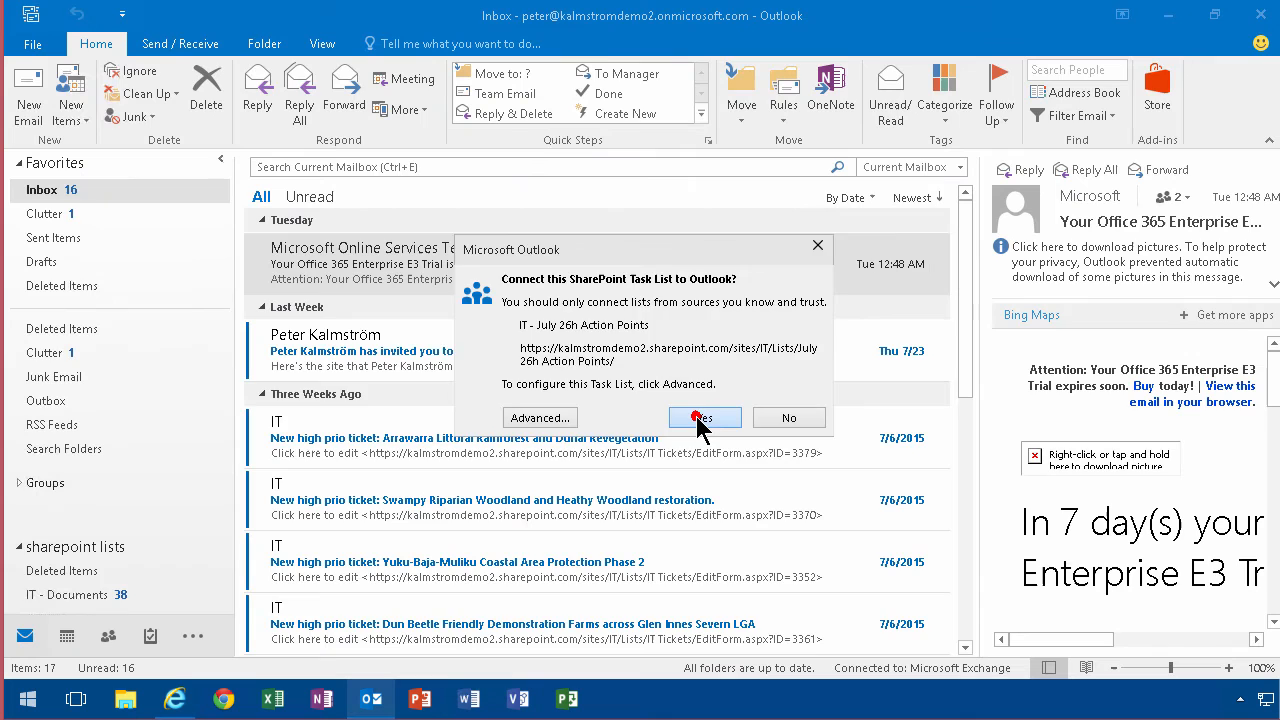
click(704, 418)
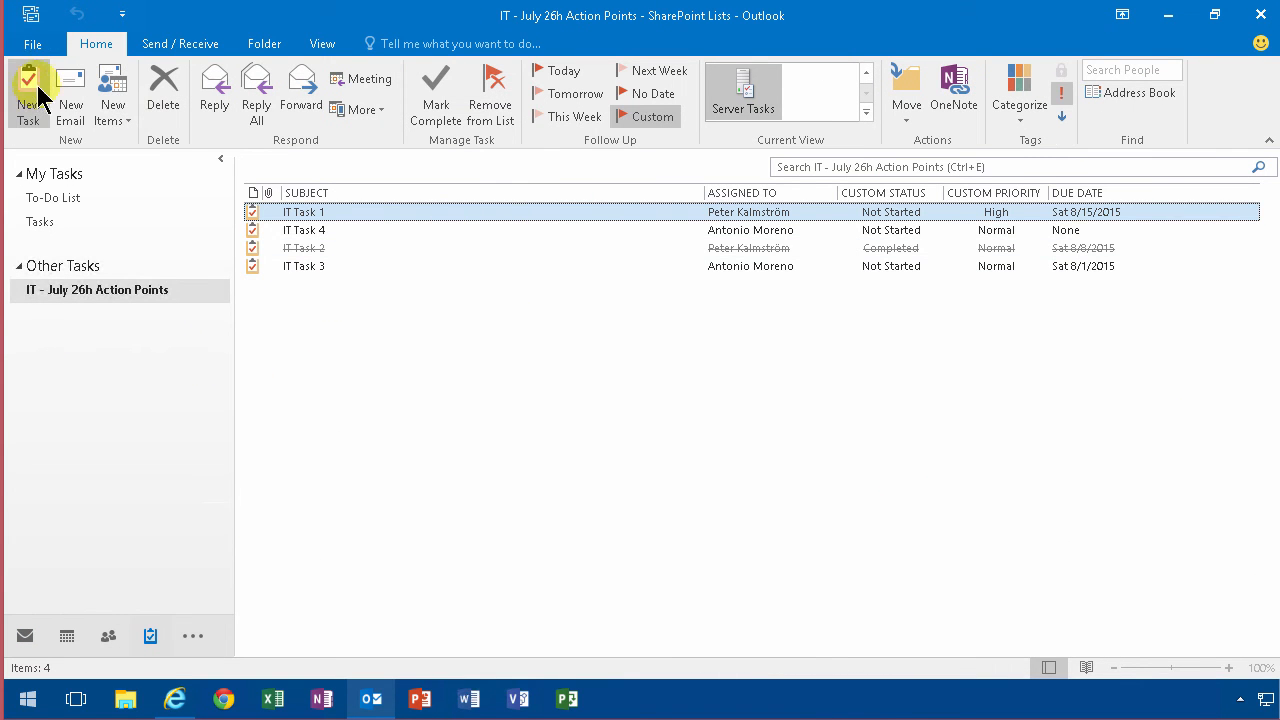
Create task 'IT Task 5' assigned to Ana Trujillo in the connected list and save it.
click(28, 90)
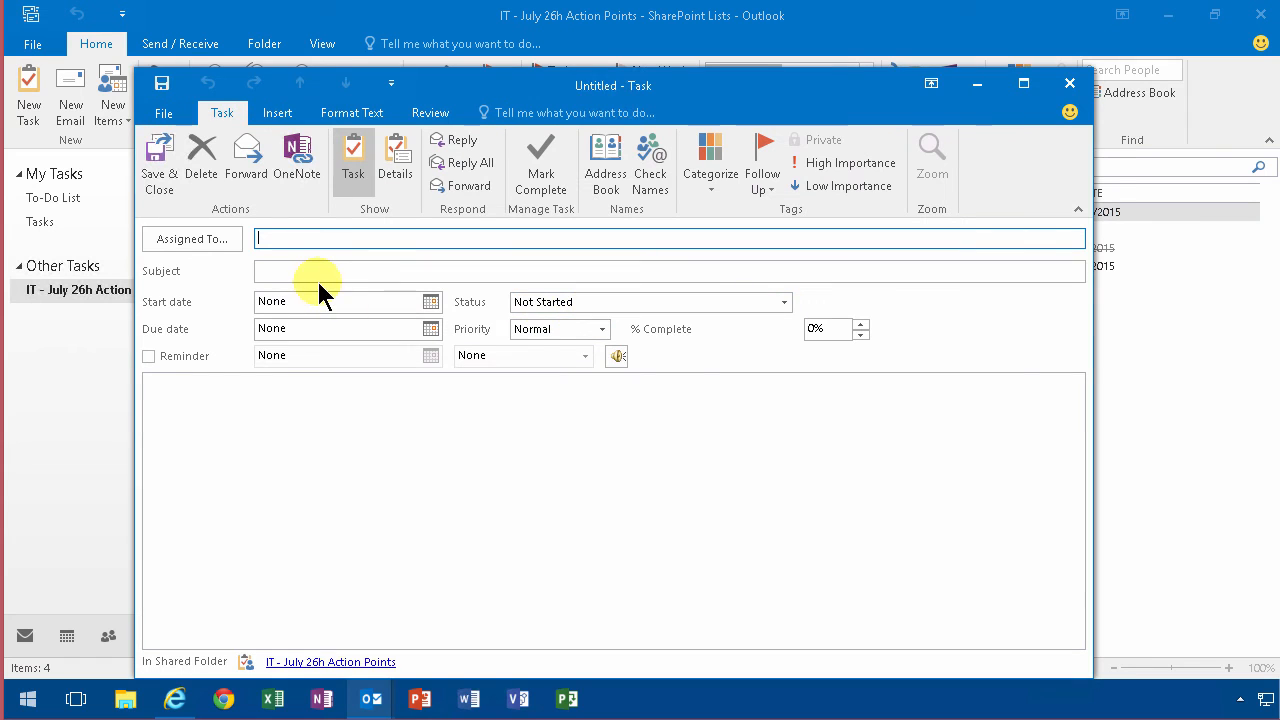
mouse_move(324, 270)
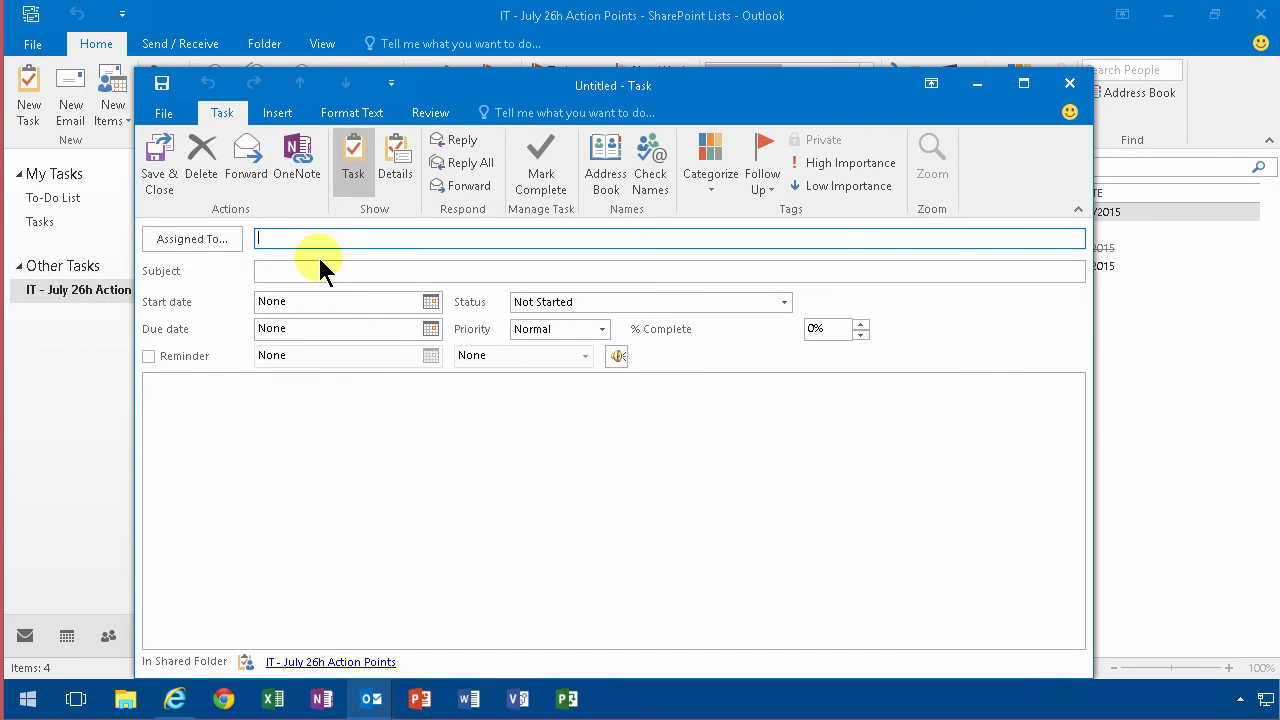
text(anal)
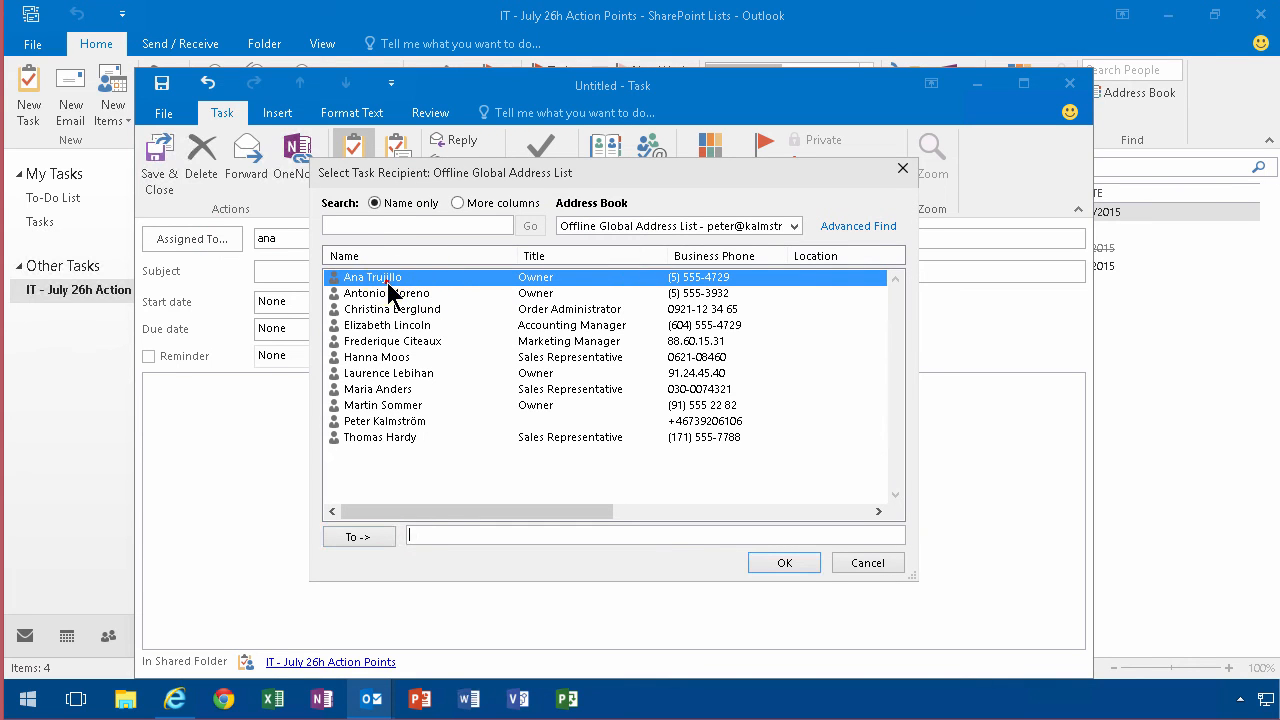
click(784, 562)
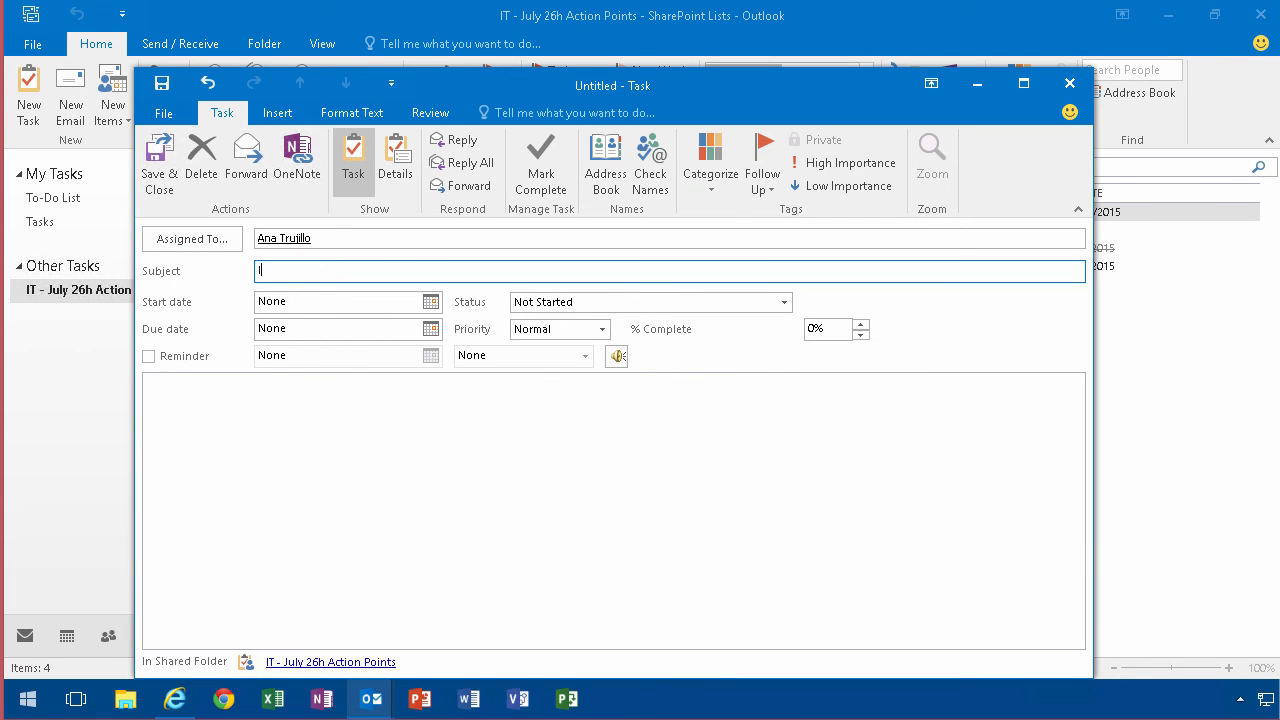
text(IT Task)
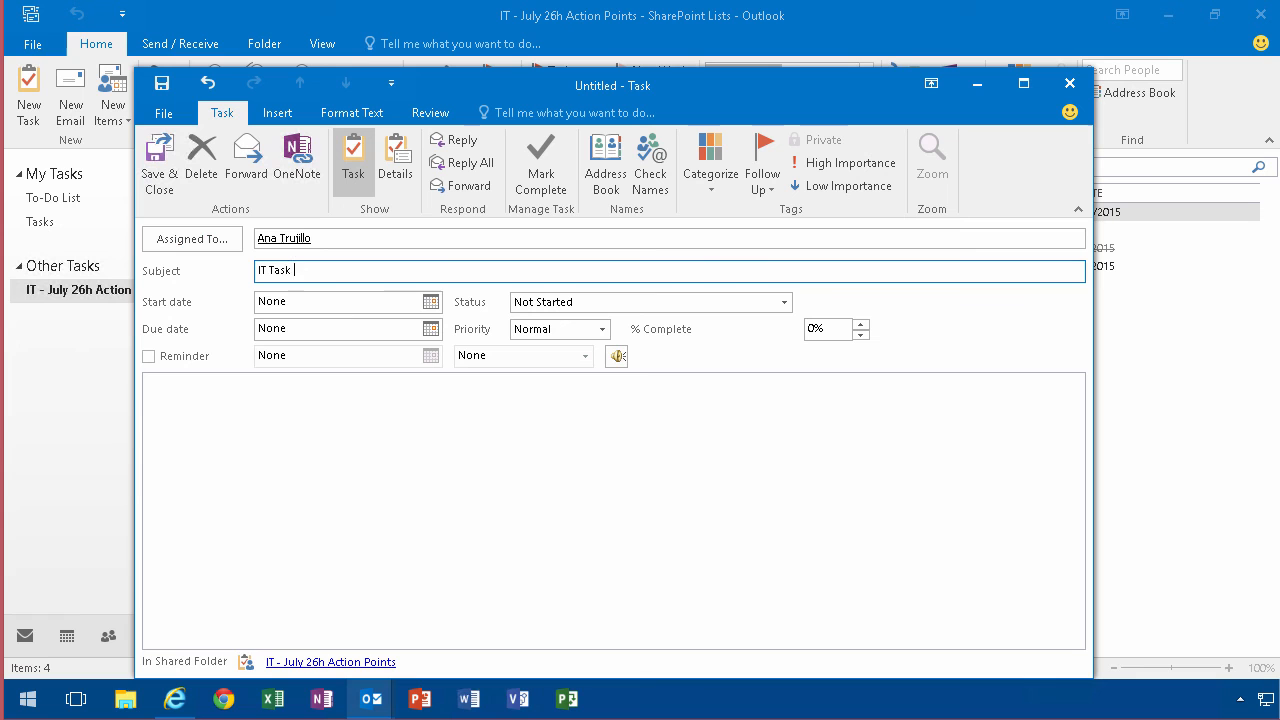
text(5)
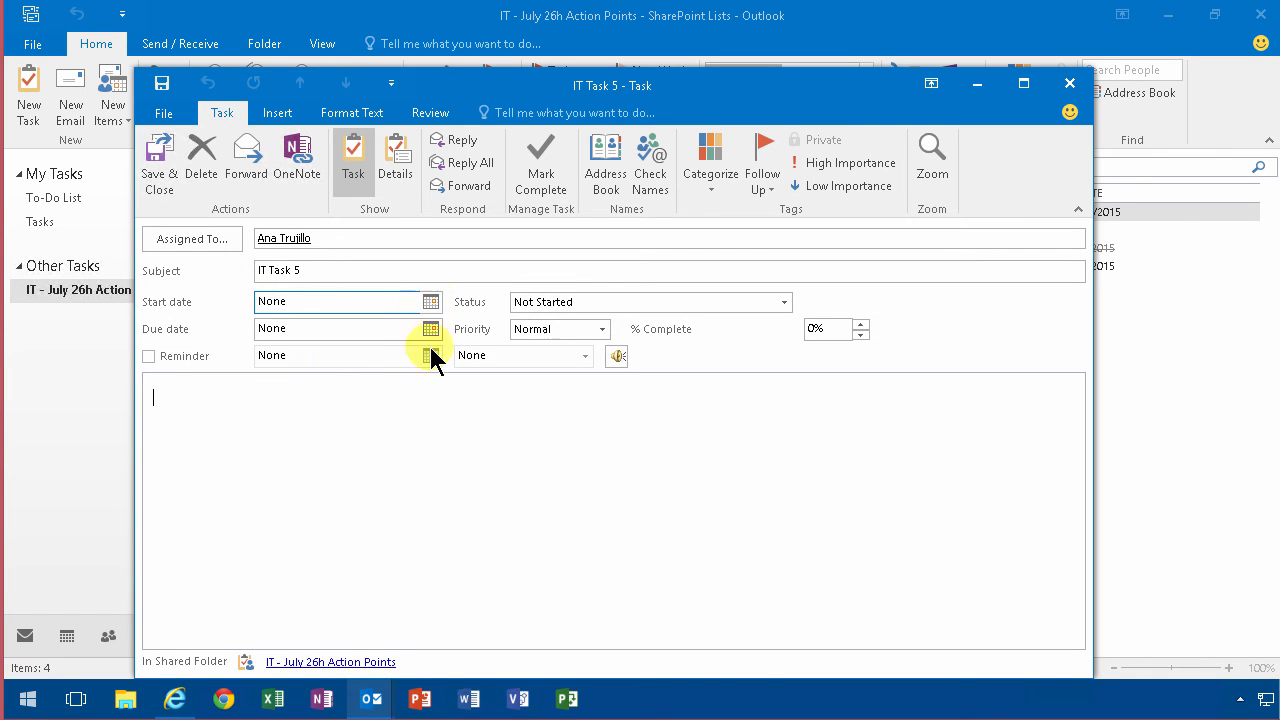
click(1068, 82)
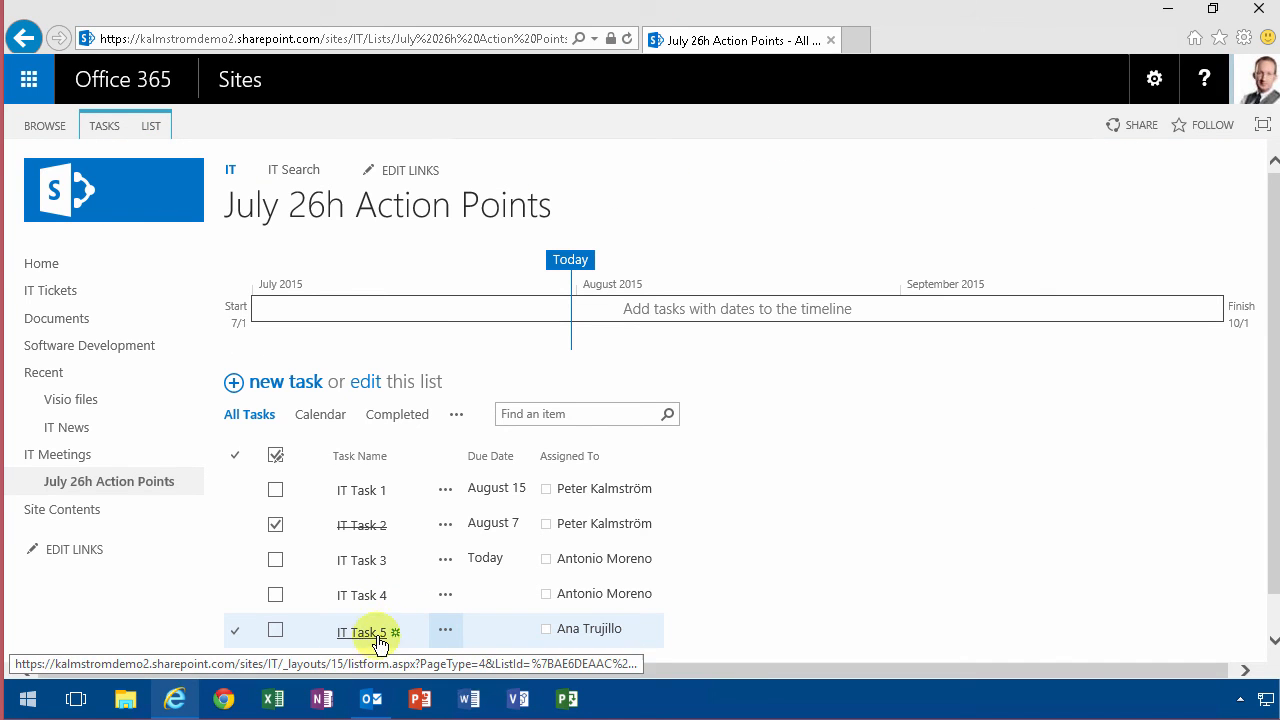
mouse_move(588, 628)
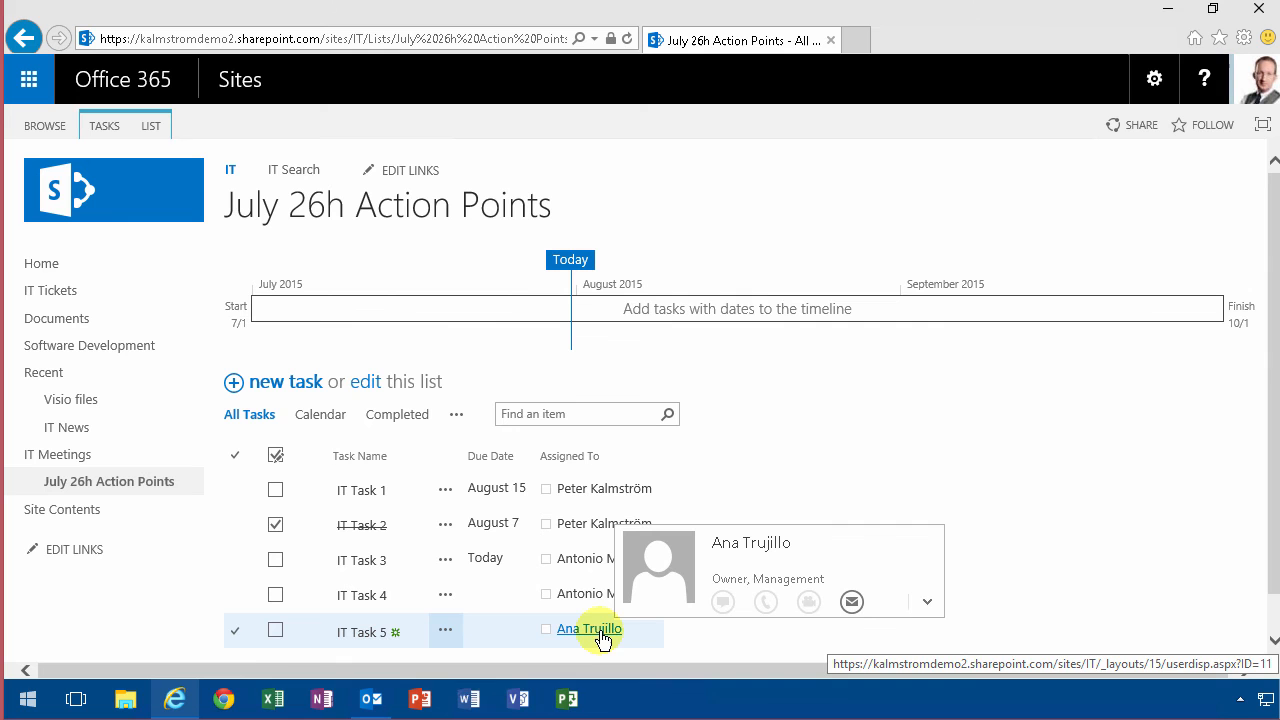
mouse_move(324, 698)
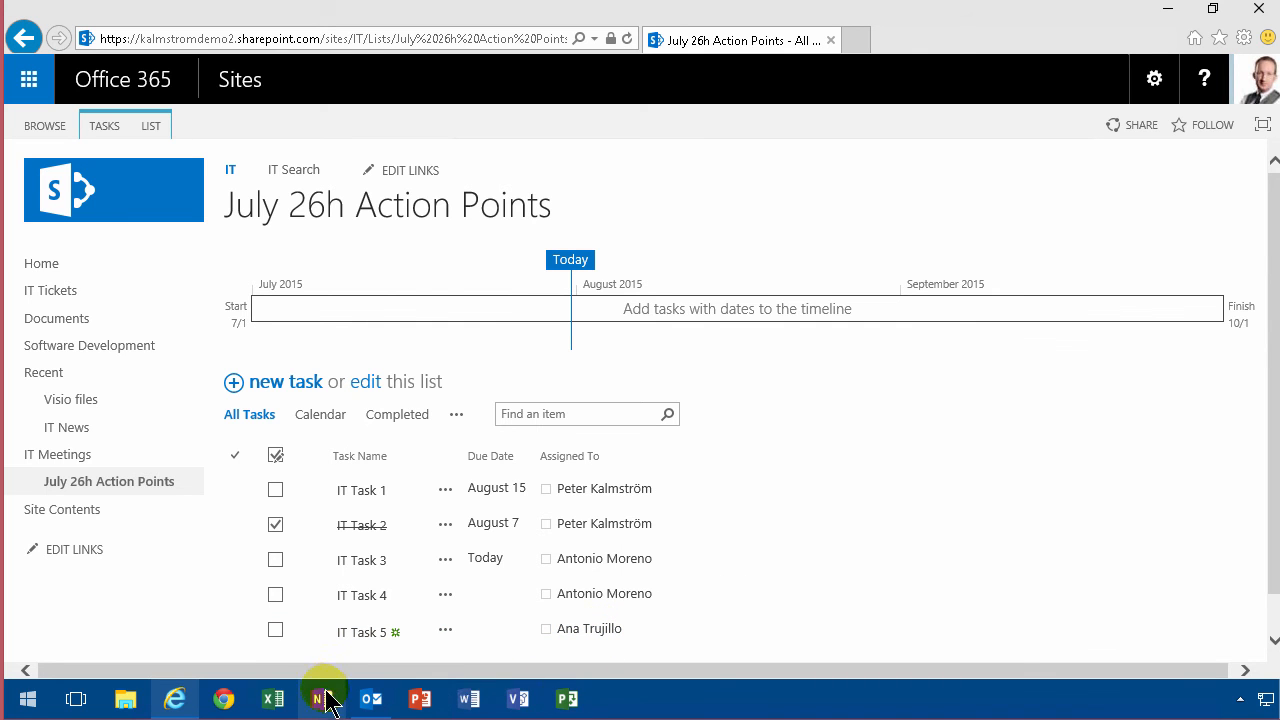
Switch back to Outlook's connected list and select IT Task 4 among the five tasks.
click(372, 698)
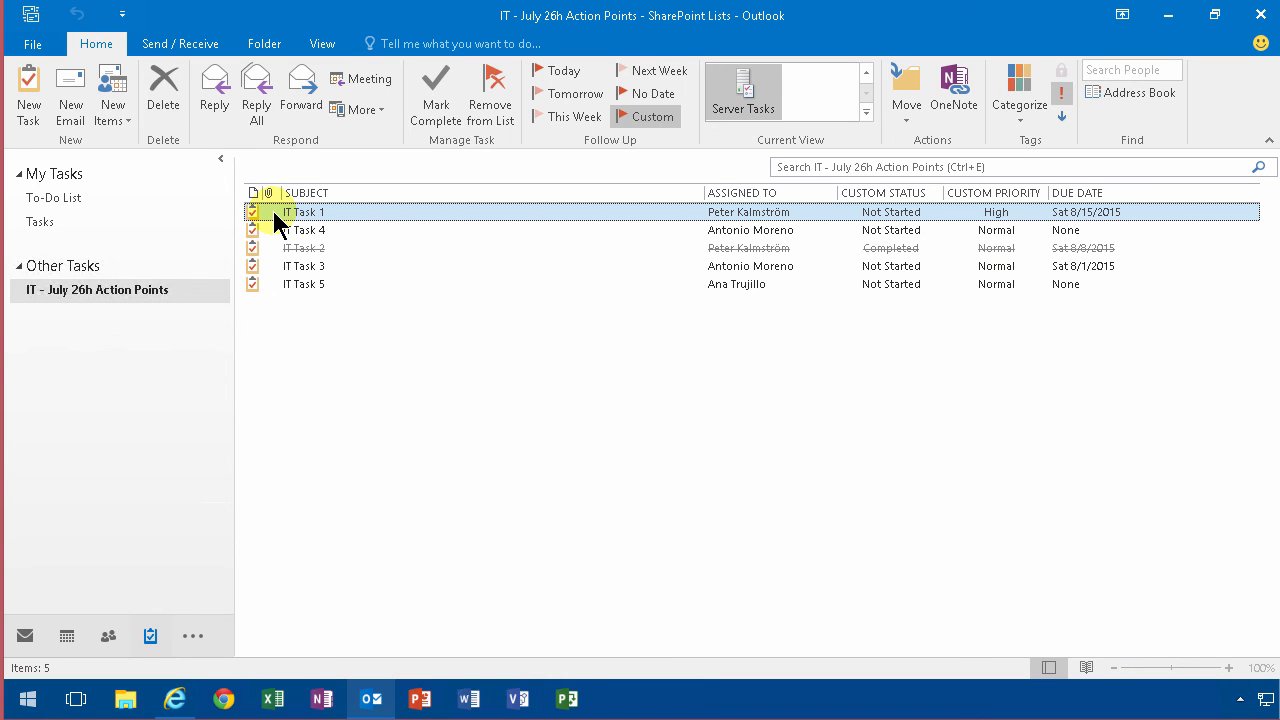
mouse_move(316, 244)
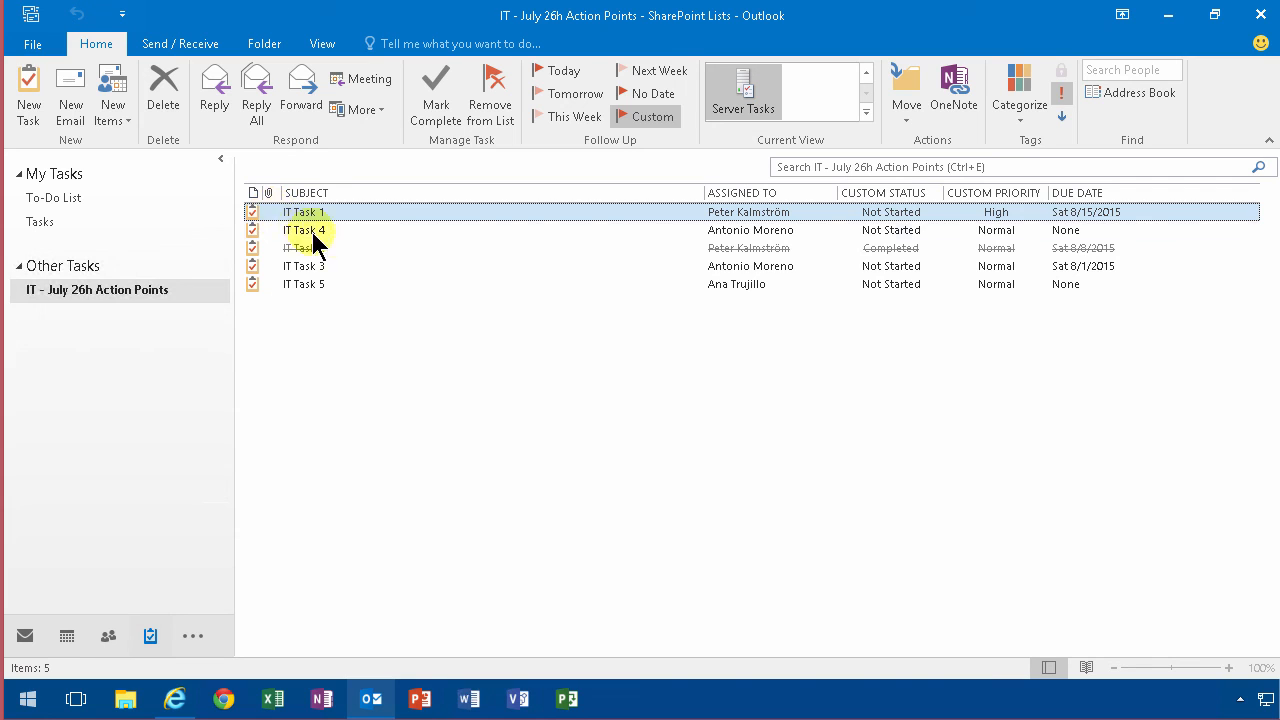
click(304, 230)
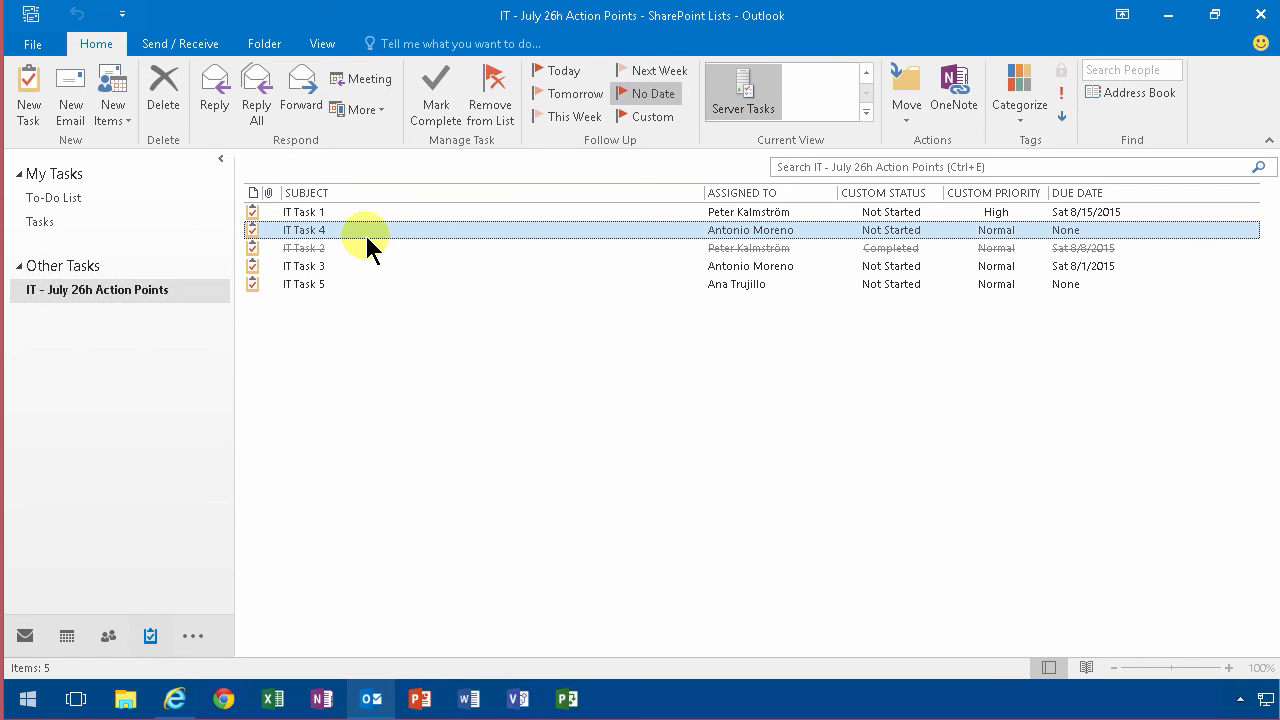